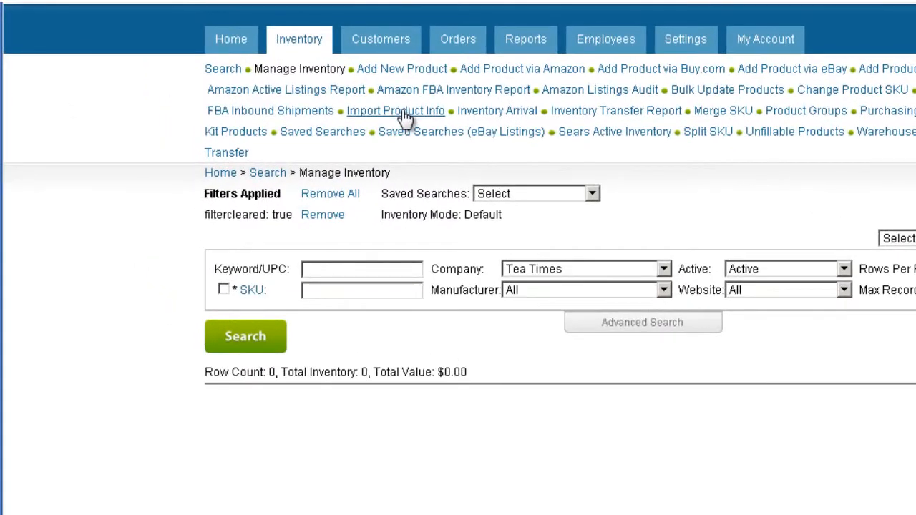
From Import Product Info, go to Import Kit, choose Excel file type and download the template.
{"action": "left_click", "coordinate": [395, 110]}
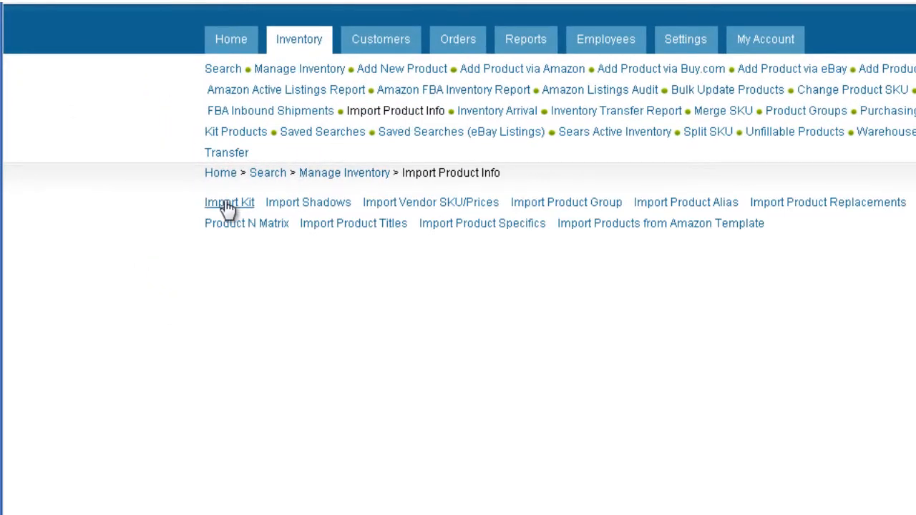
{"action": "left_click", "coordinate": [229, 202]}
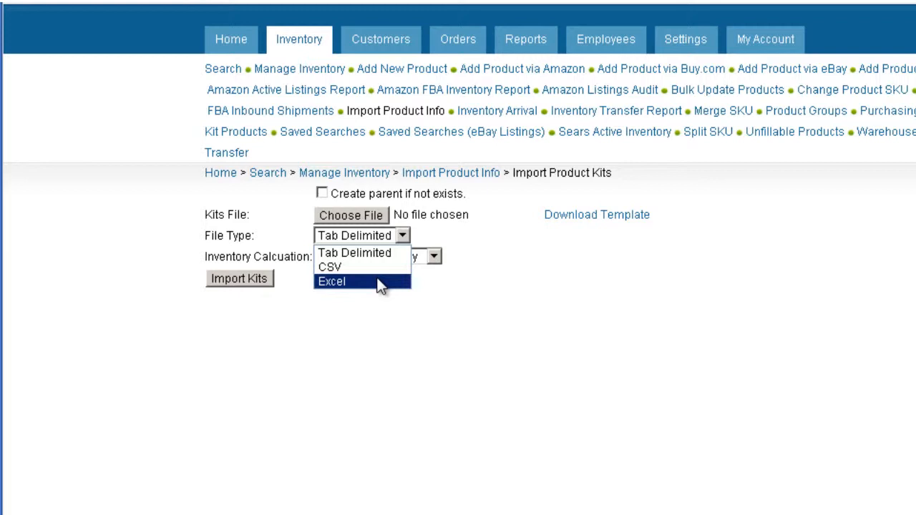
{"action": "left_click", "coordinate": [332, 281]}
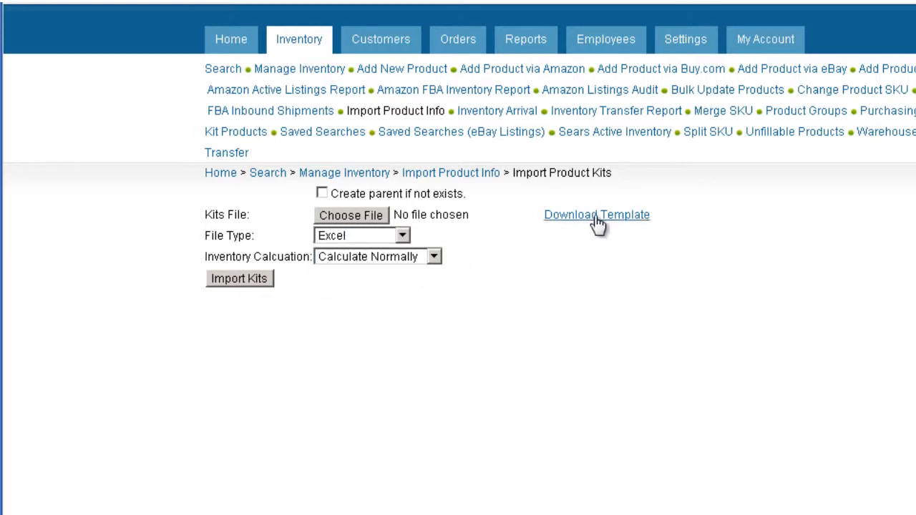
{"action": "left_click", "coordinate": [596, 215]}
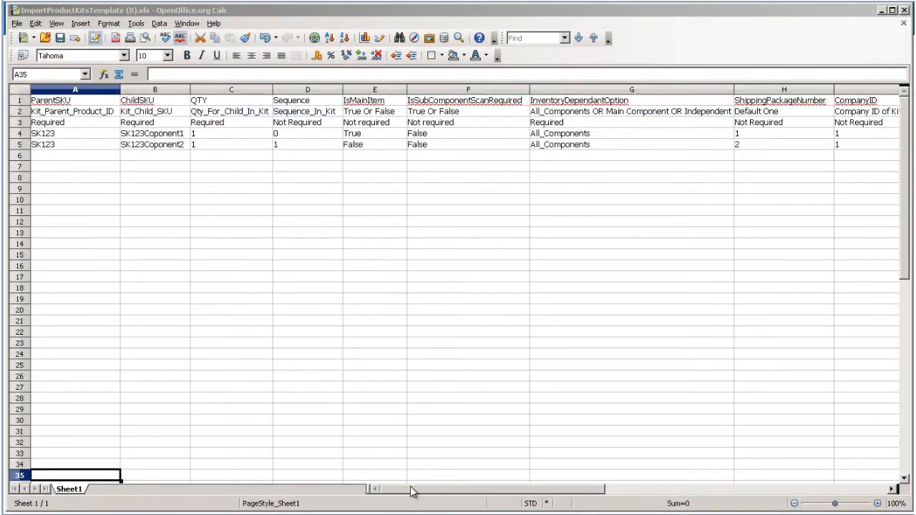
Review the ParentSKU/ChildSKU rows for SK123 in Calc, then return to the SellerCloud window.
{"action": "left_click_drag", "start_coordinate": [413, 490], "coordinate": [521, 490]}
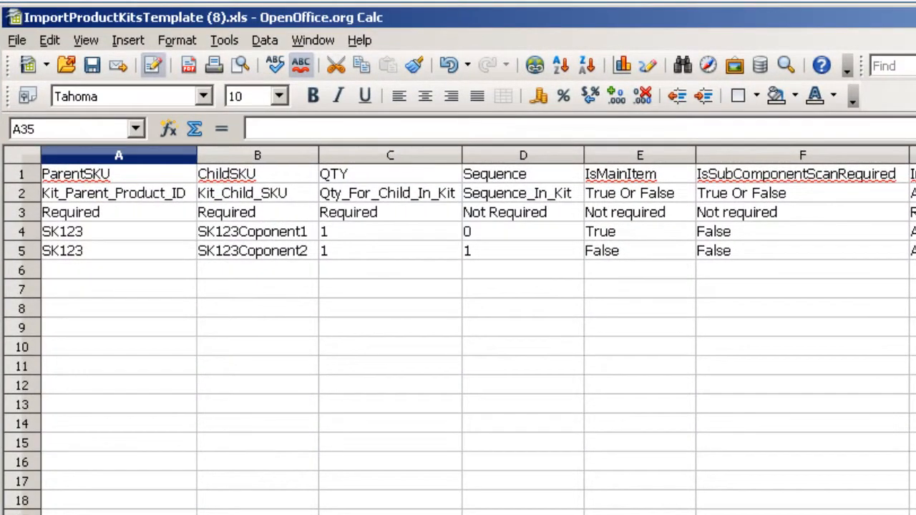
{"action": "left_click", "coordinate": [389, 155]}
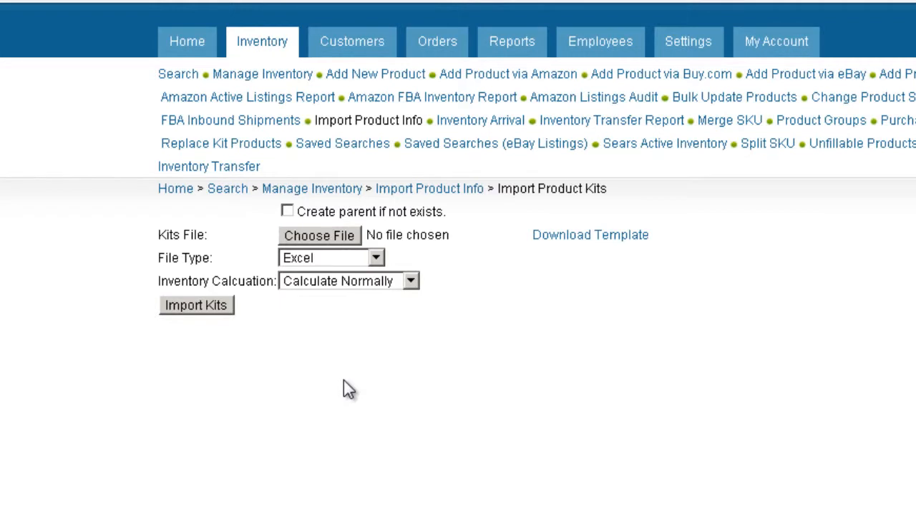
Attach the ImportProductKitsTemplate .xls file and enable 'Create parent if not exists'.
{"action": "left_click", "coordinate": [590, 235]}
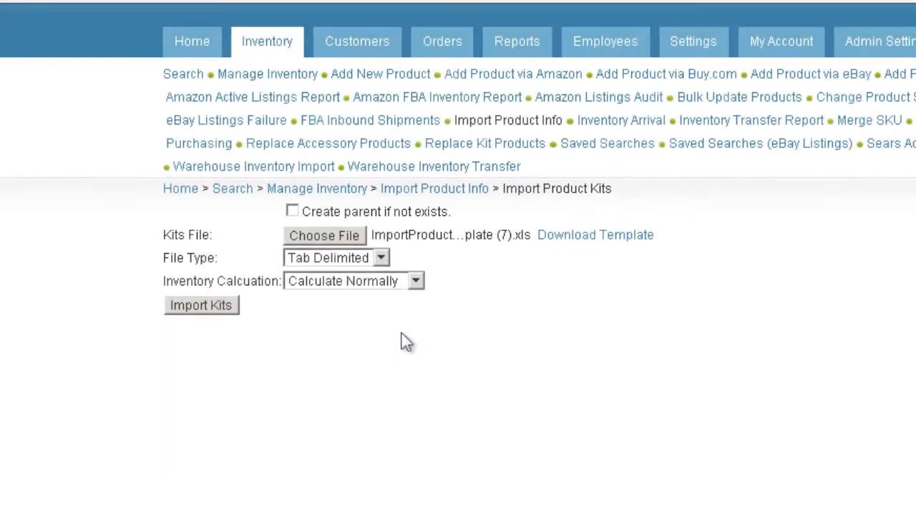
{"action": "mouse_move", "coordinate": [393, 318]}
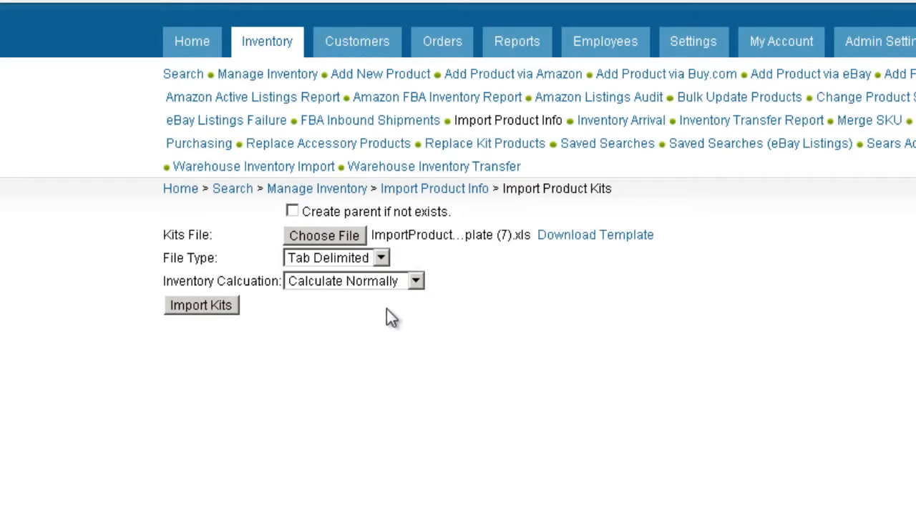
{"action": "left_click", "coordinate": [292, 212]}
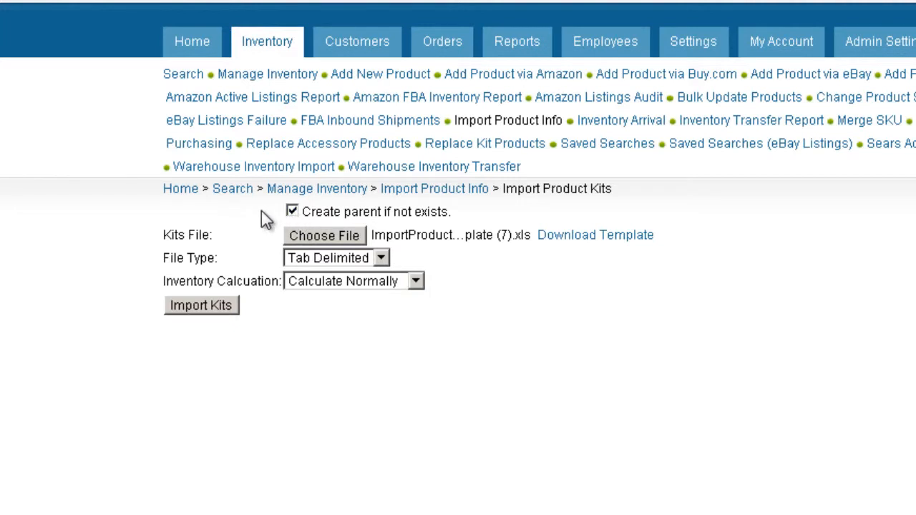
{"action": "mouse_move", "coordinate": [256, 217]}
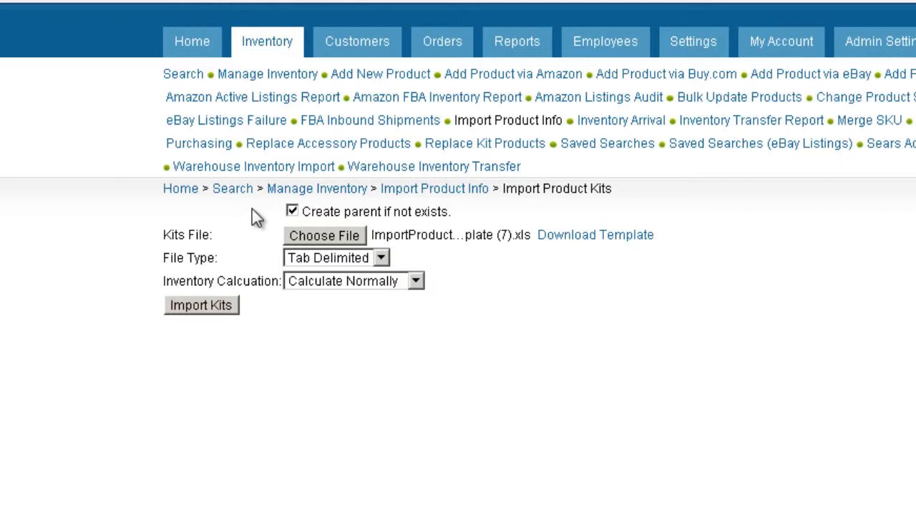
{"action": "mouse_move", "coordinate": [279, 226]}
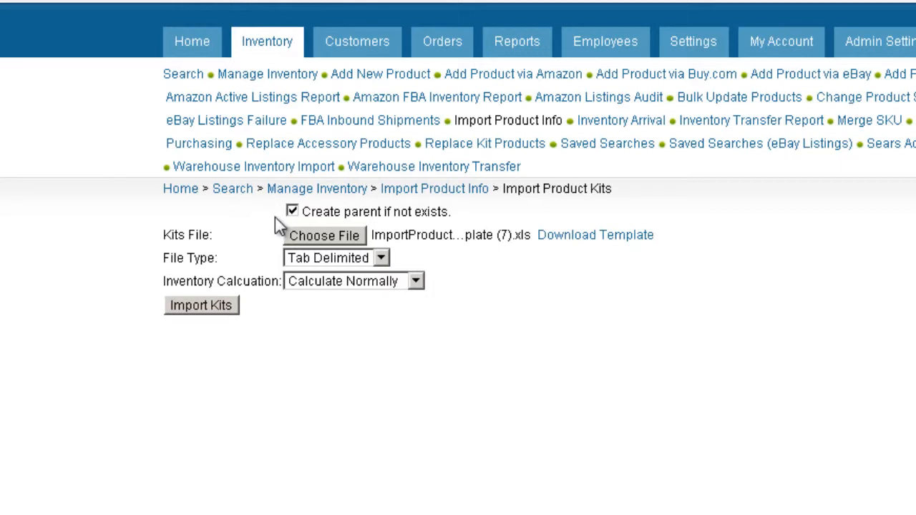
Run Import Kits so the import is scheduled as queued job #1458.
{"action": "left_click", "coordinate": [416, 280]}
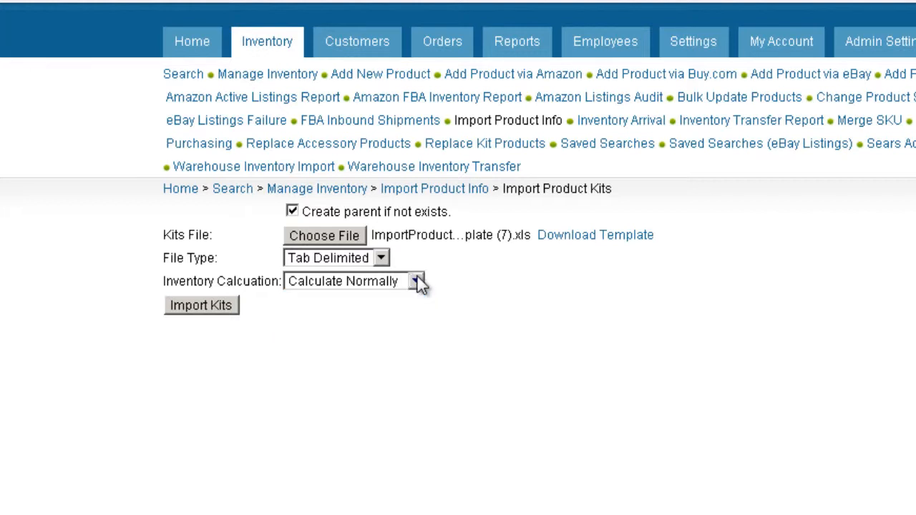
{"action": "left_click", "coordinate": [201, 305]}
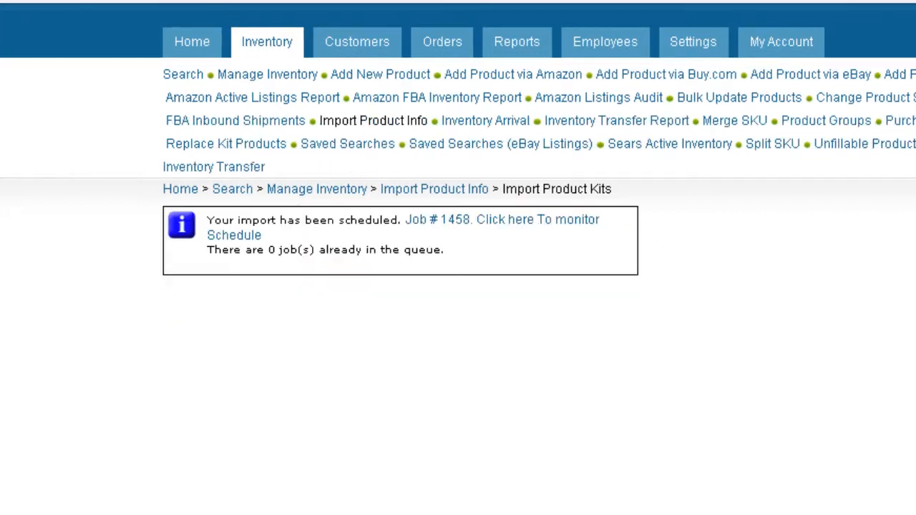